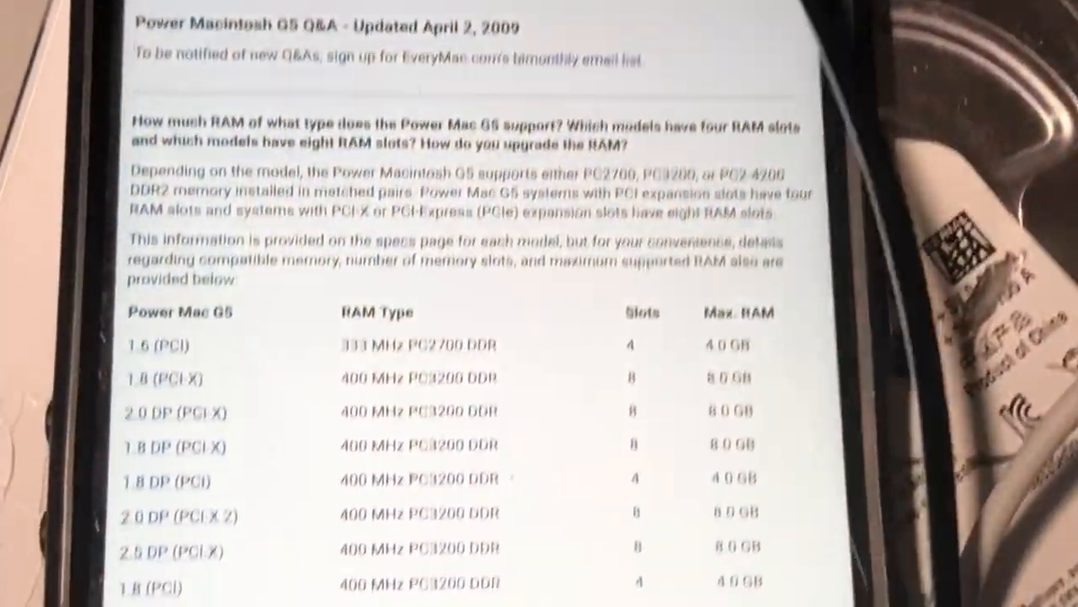
Scroll through Crucial's 'no compatible upgrades' notice for the Power Mac G5 Quad
scroll(down, 3)
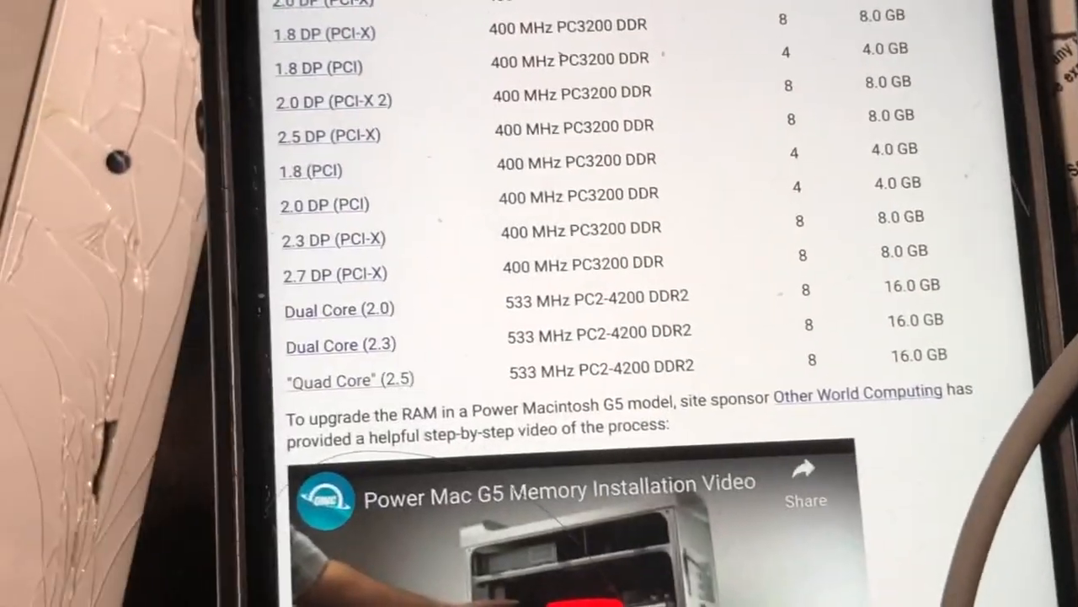
scroll(down, 3)
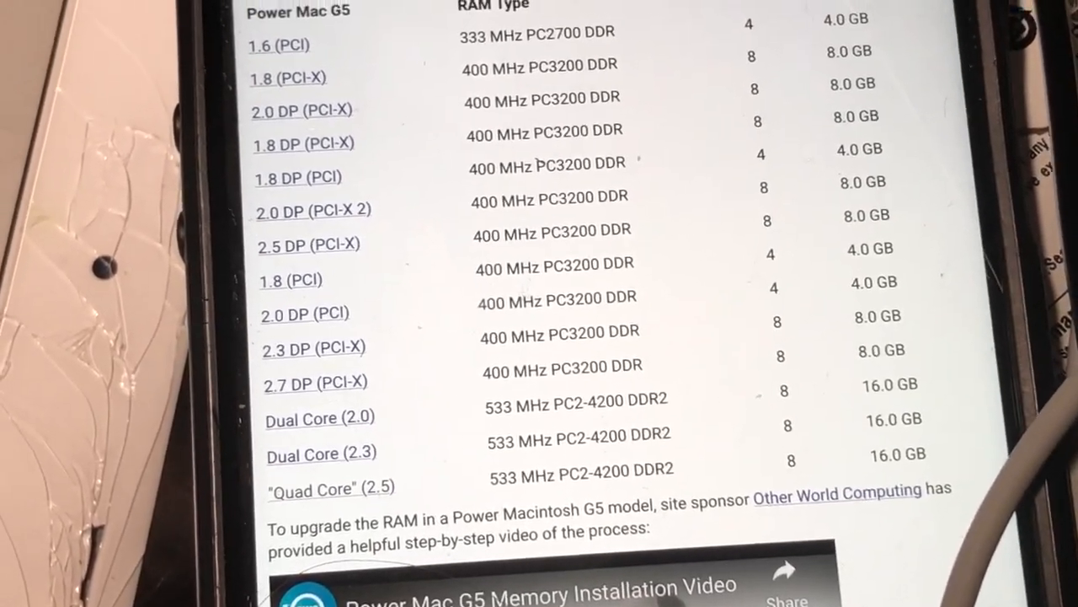
scroll(down, 3)
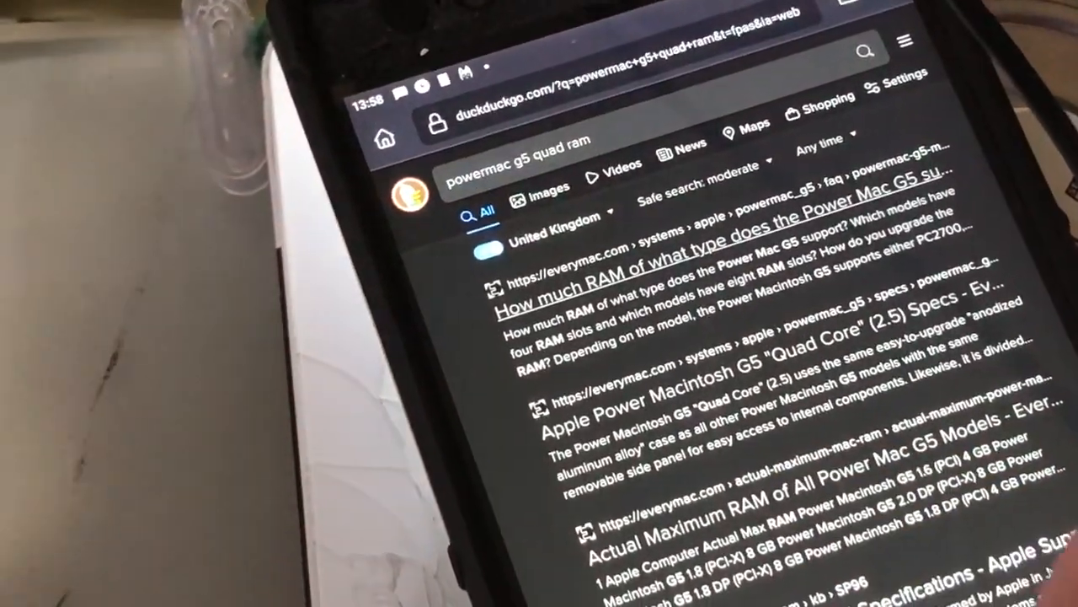
scroll(down, 3)
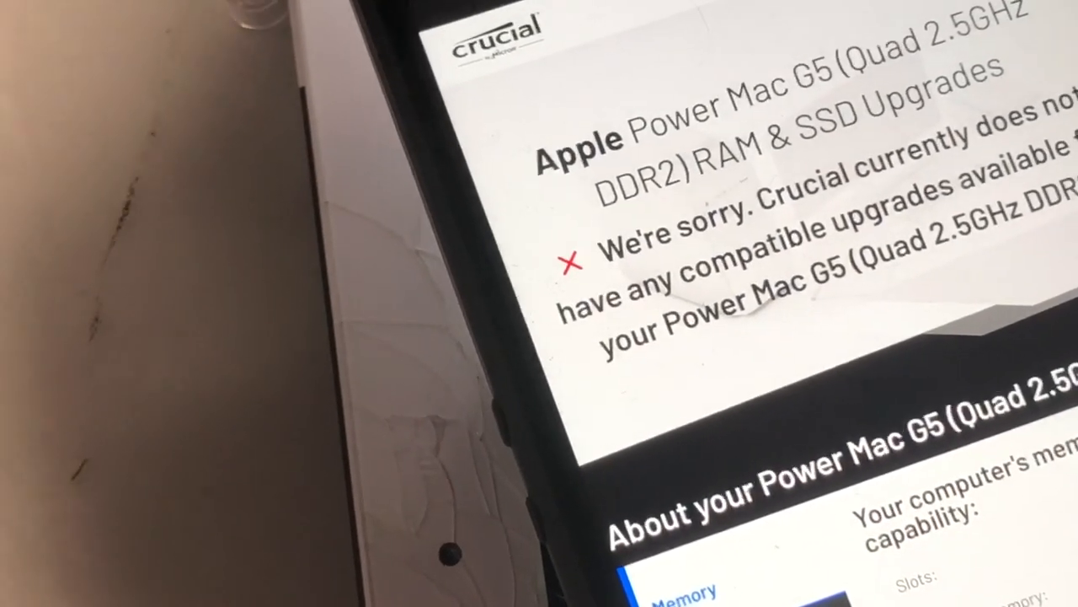
scroll(down, 3)
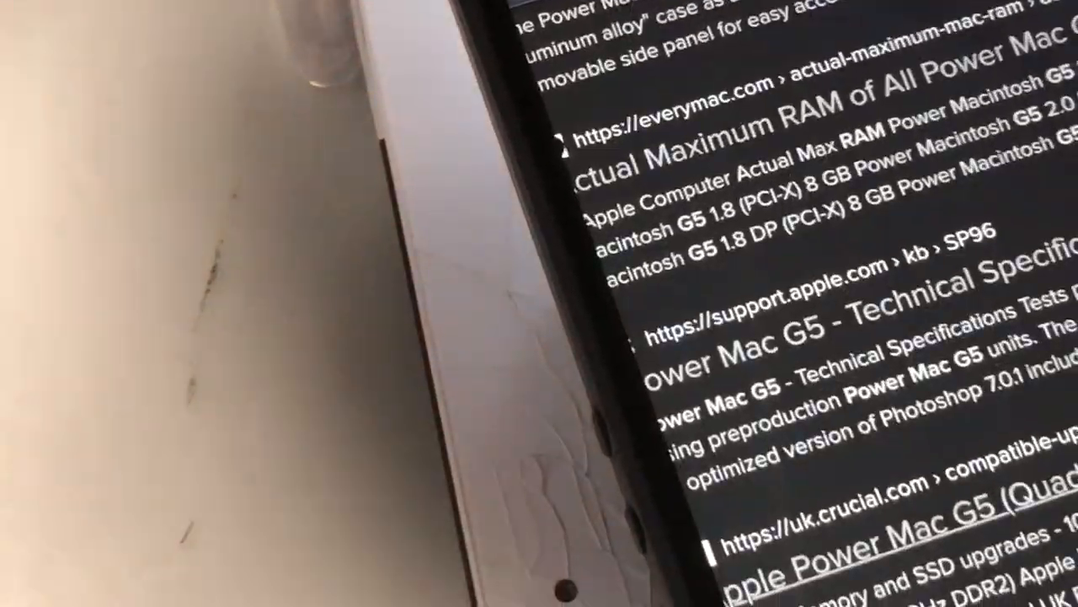
View Crucial's compatible DDR2 PC2-4200 533MHz 240-pin DIMM upgrade for the G5 Quad 2.5GHz
scroll(down, 3)
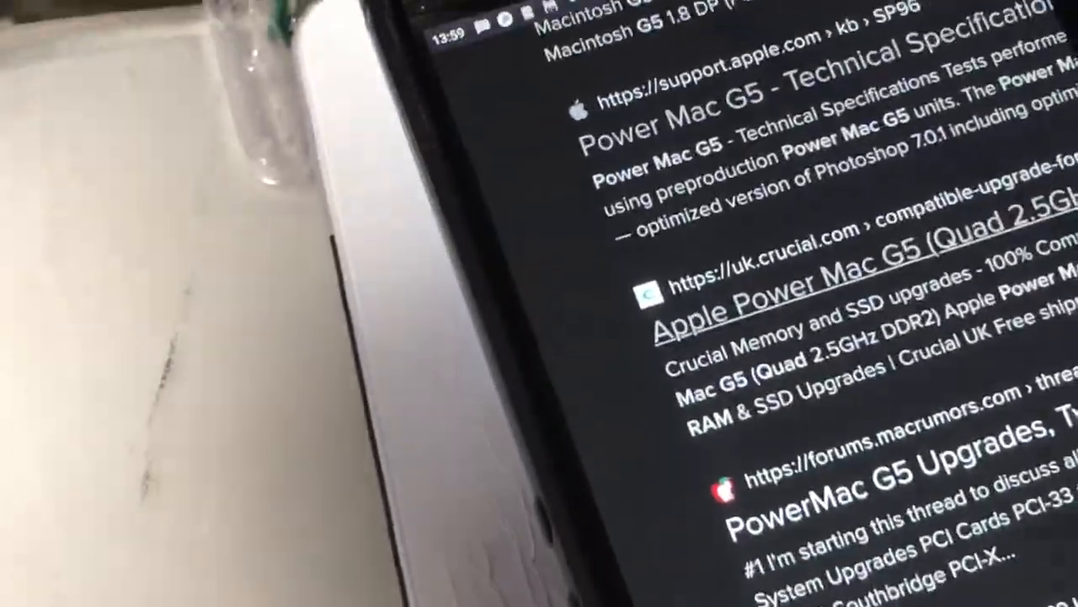
scroll(down, 3)
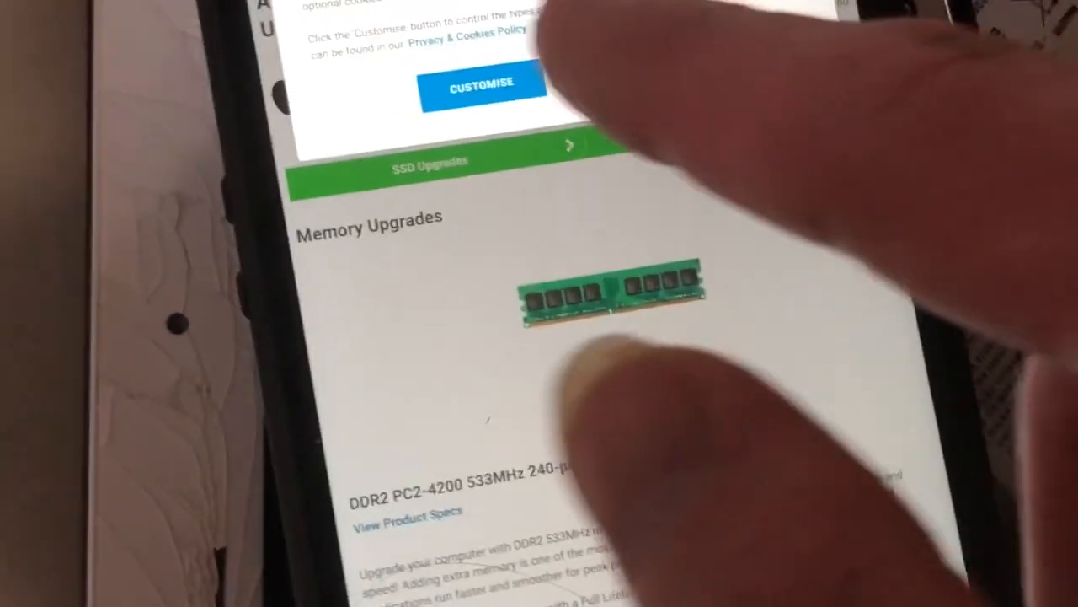
click(479, 83)
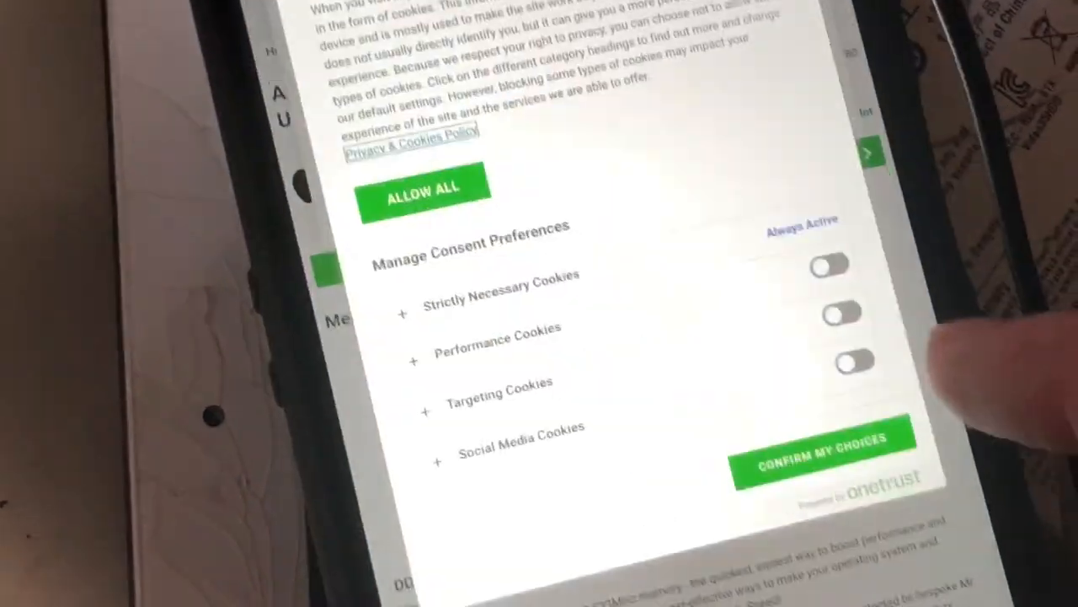
click(822, 458)
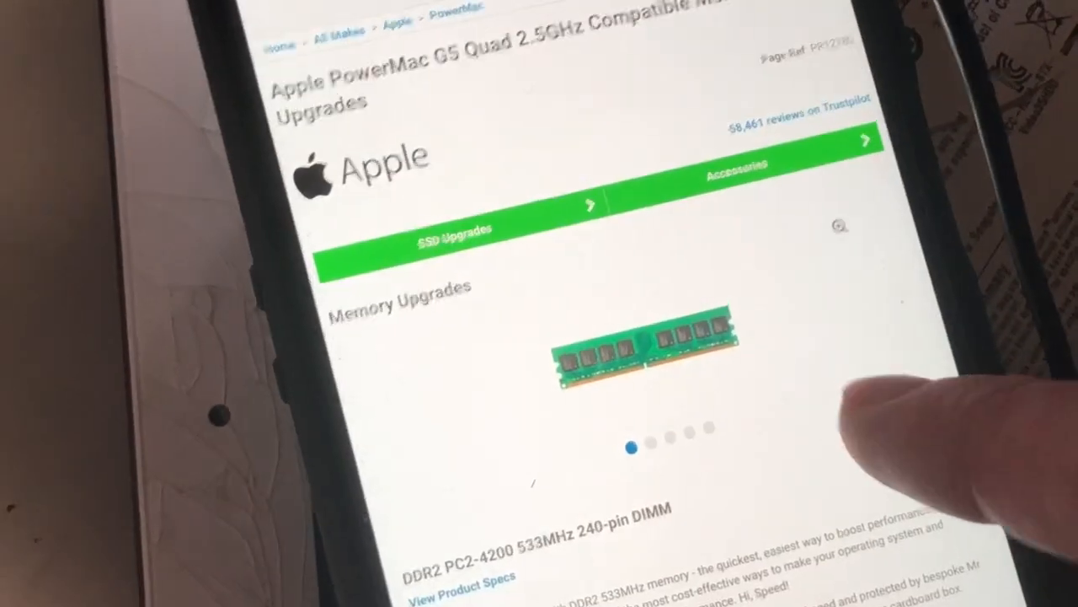
scroll(down, 3)
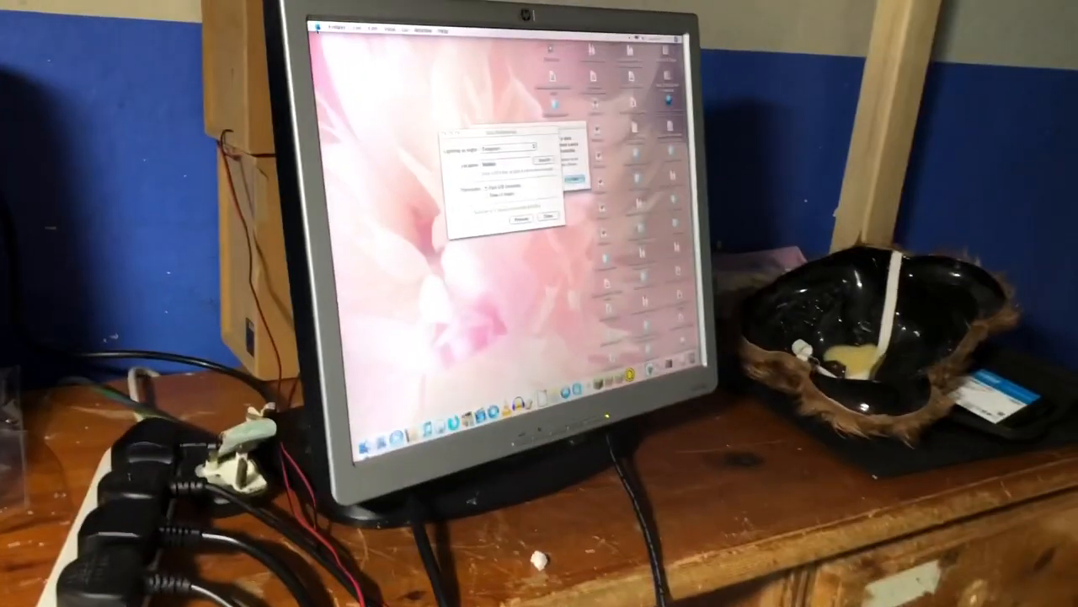
Bring up About This Mac from the Apple menu to reach the hardware overview
click(276, 40)
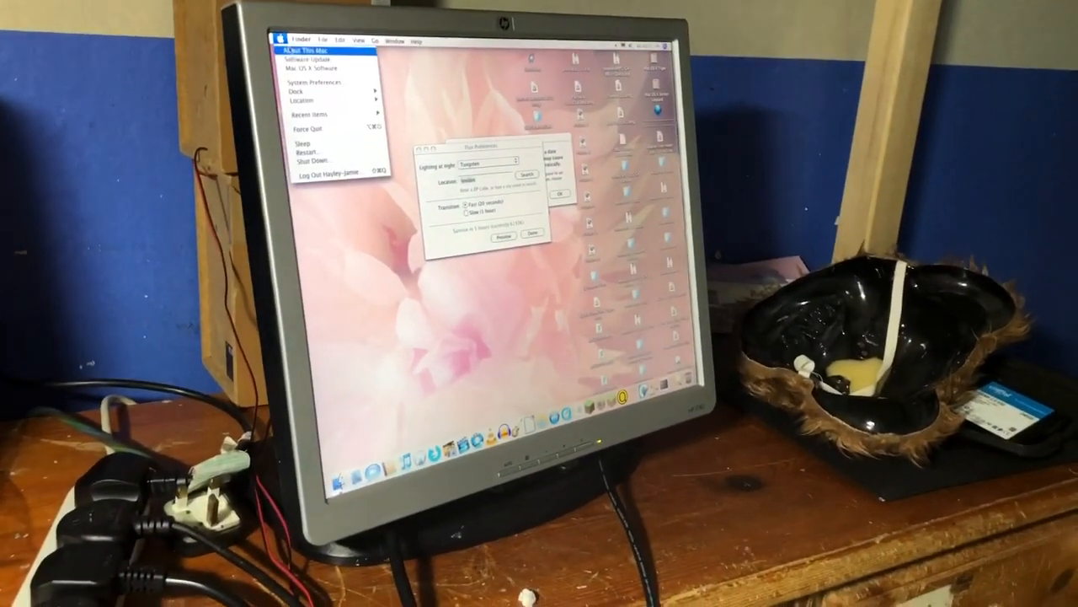
click(308, 51)
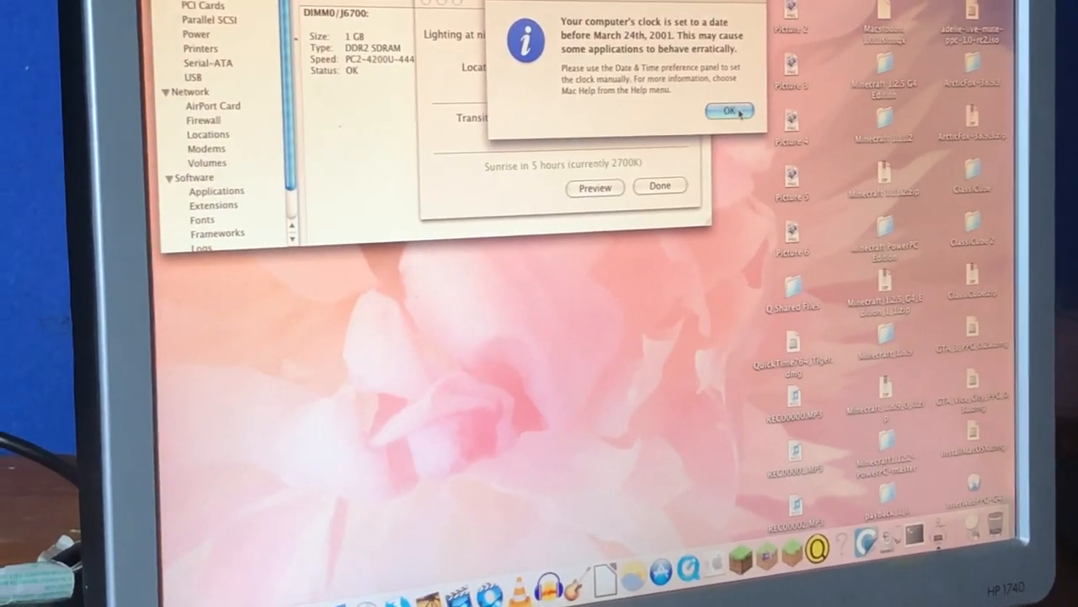
Dismiss the clock date warning and choose Shut Down from the Apple menu
click(728, 111)
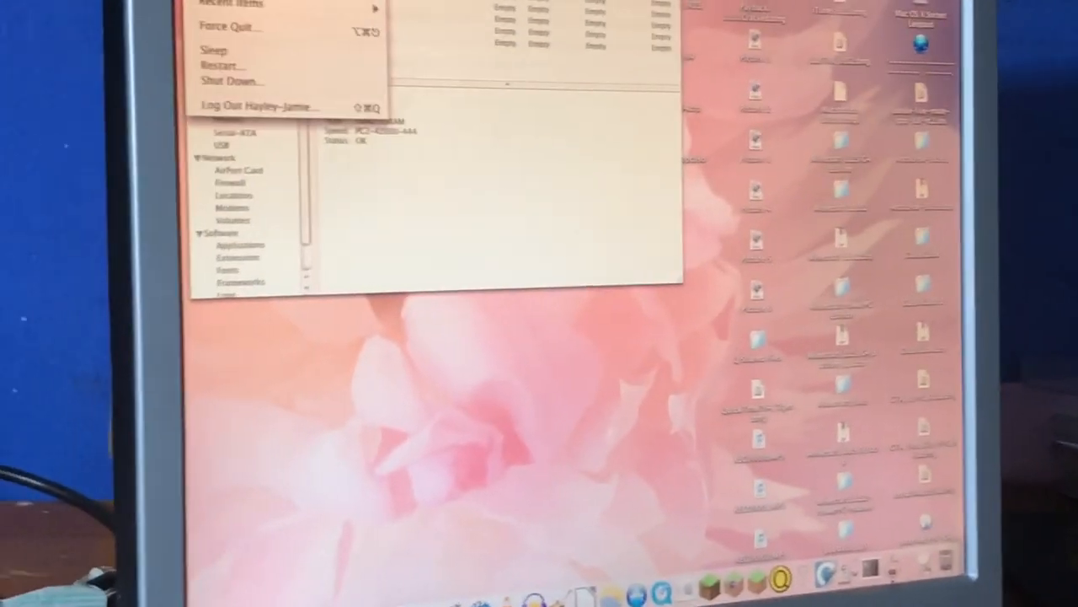
click(232, 81)
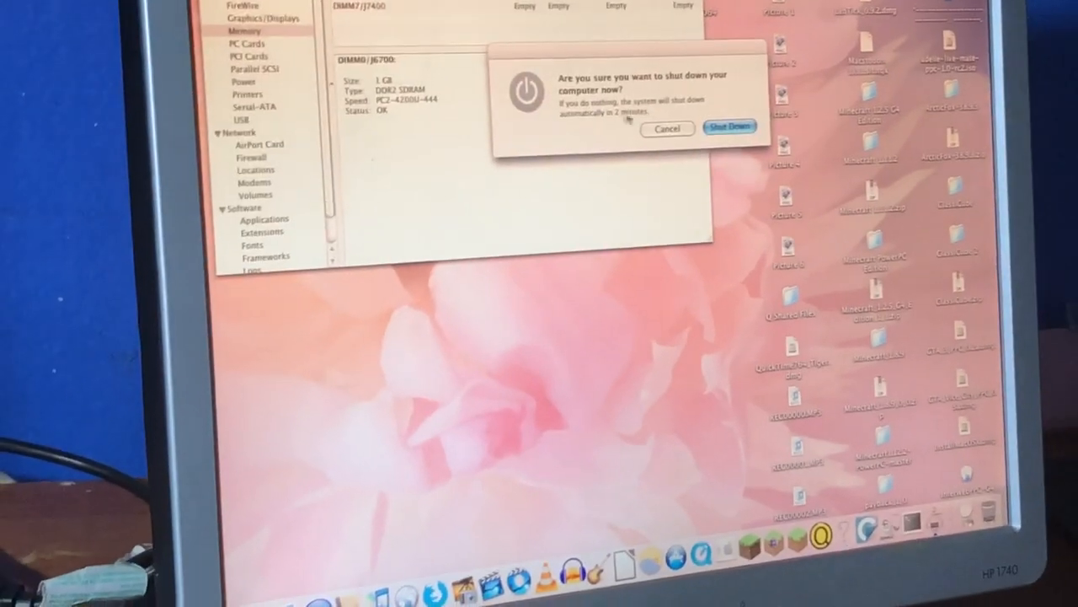
click(729, 128)
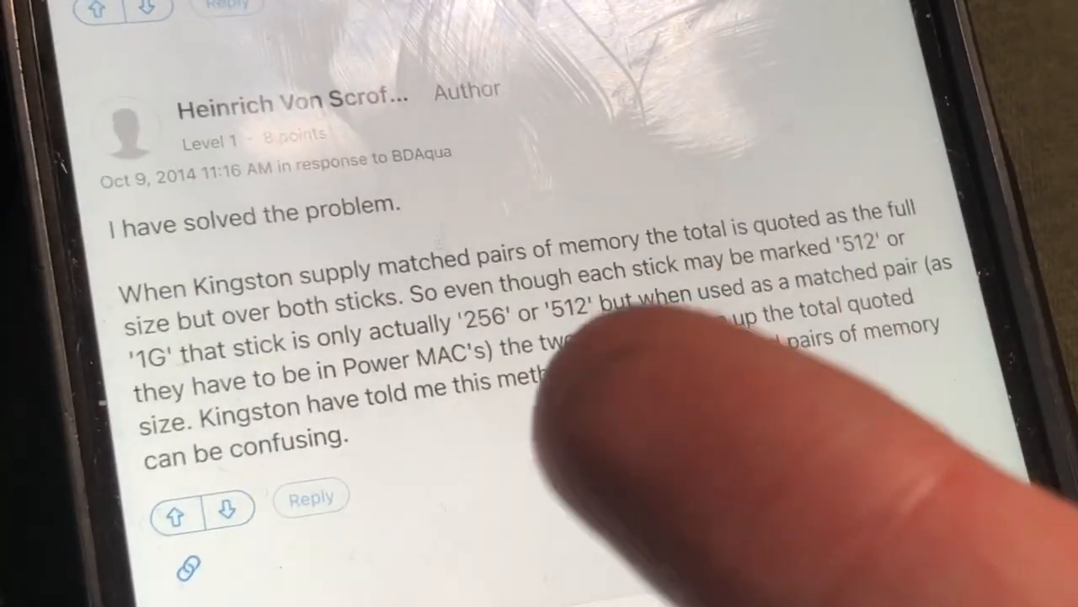
Scroll the Apple Support thread to the 'I have solved the problem' reply about Kingston pair labeling
scroll(down, 3)
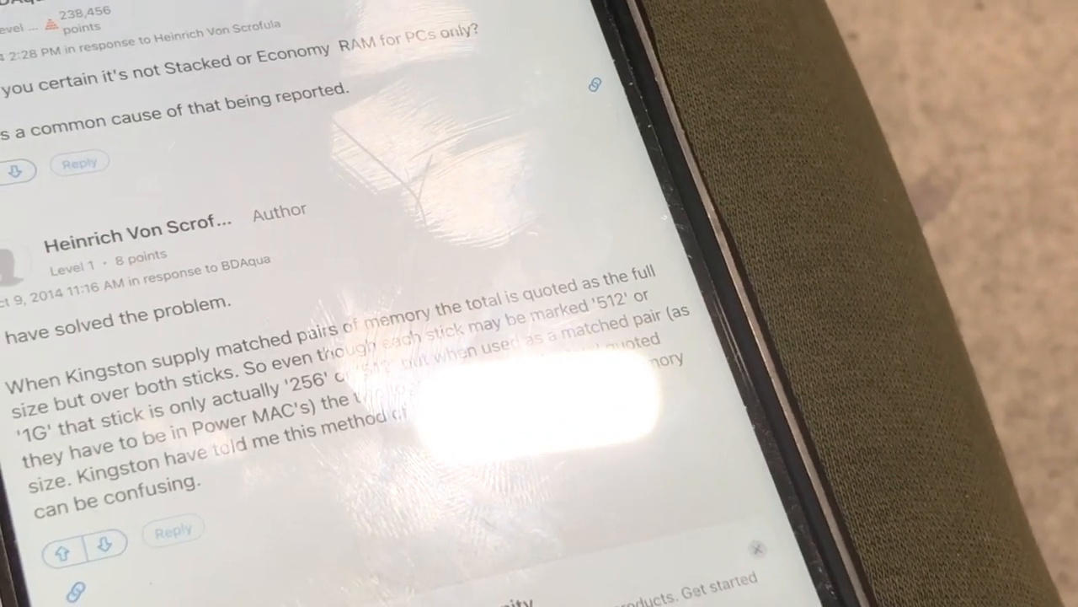
scroll(down, 3)
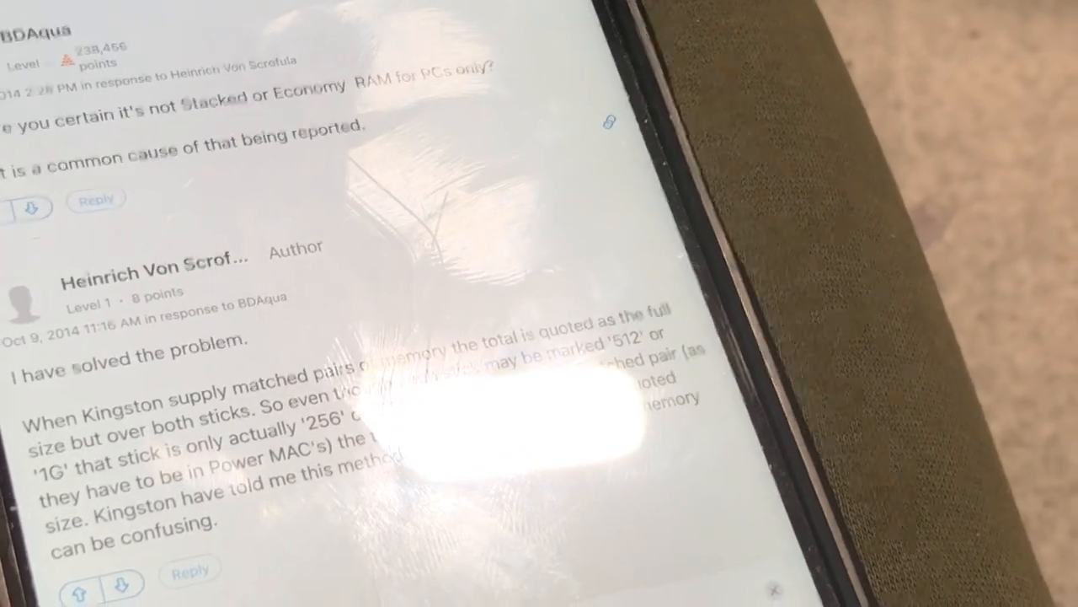